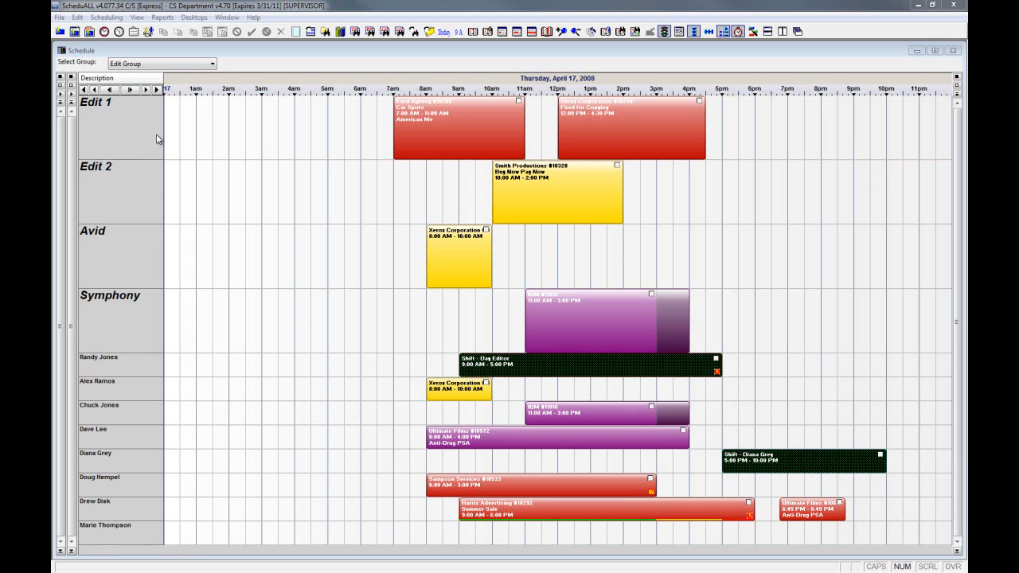
Open General System Preferences from the File menu's Supervisor Options
left_click(61, 17)
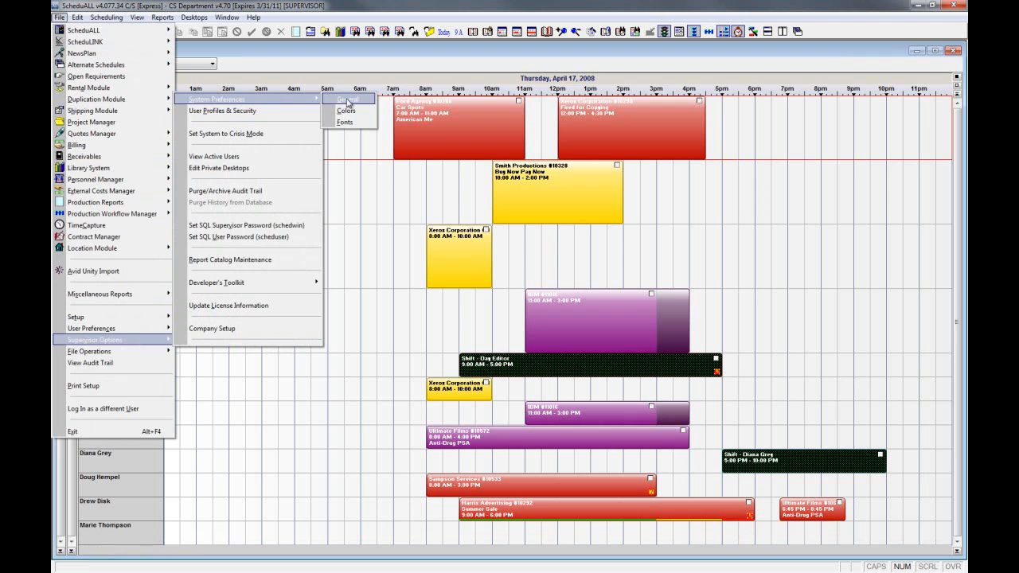
left_click(348, 99)
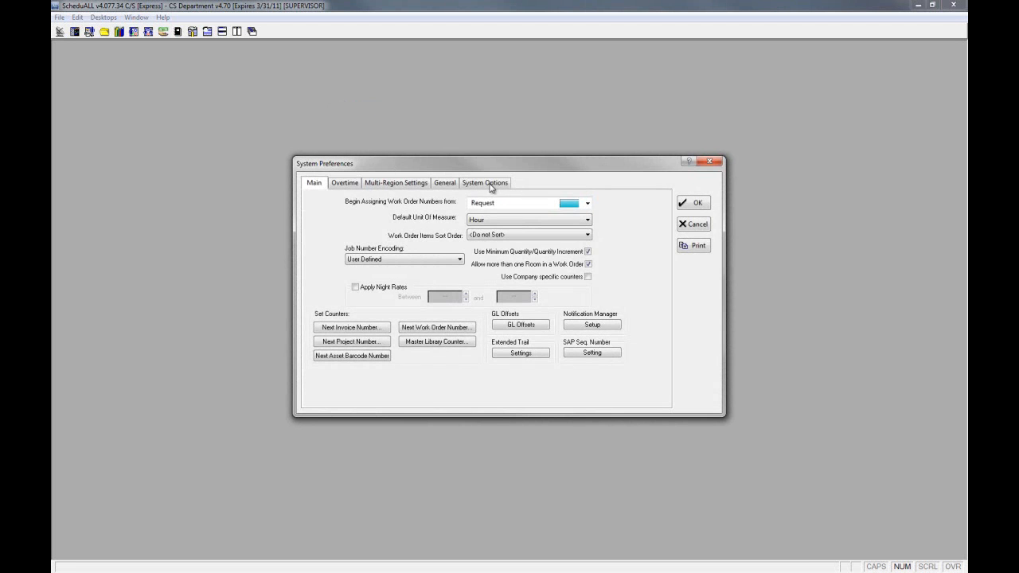
Switch to the System Options page and collapse its System Options group
left_click(485, 182)
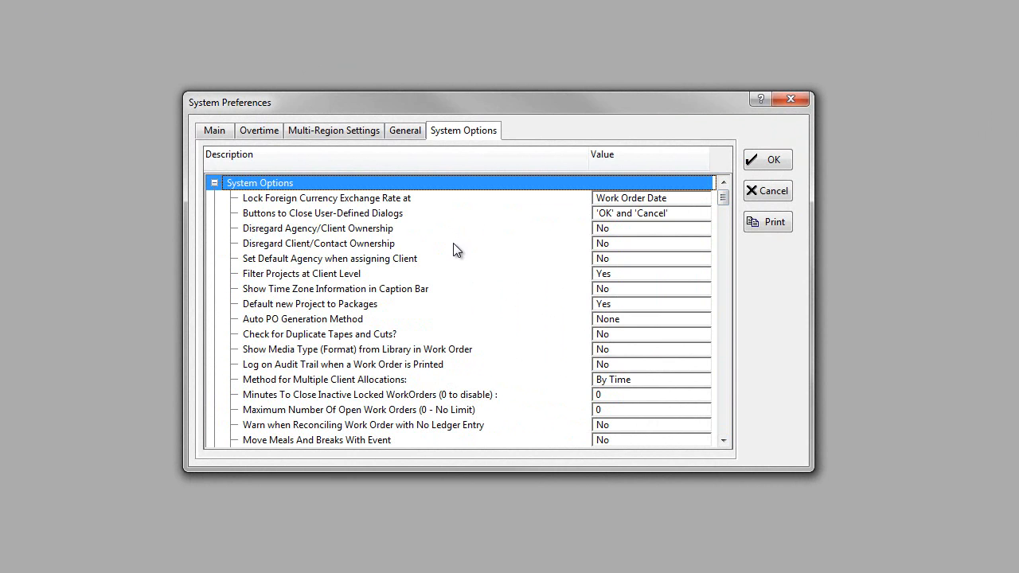
mouse_move(469, 230)
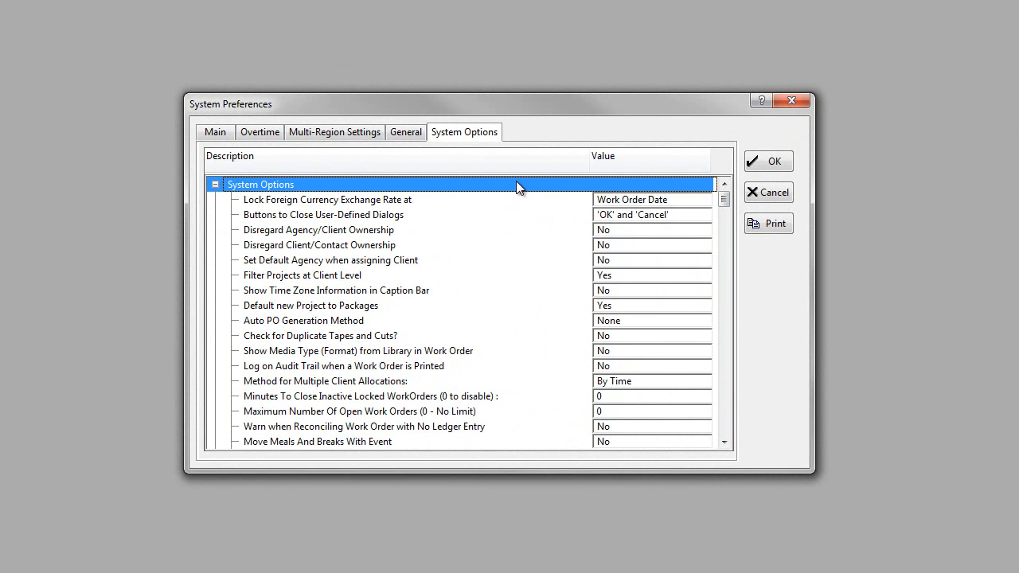
mouse_move(519, 184)
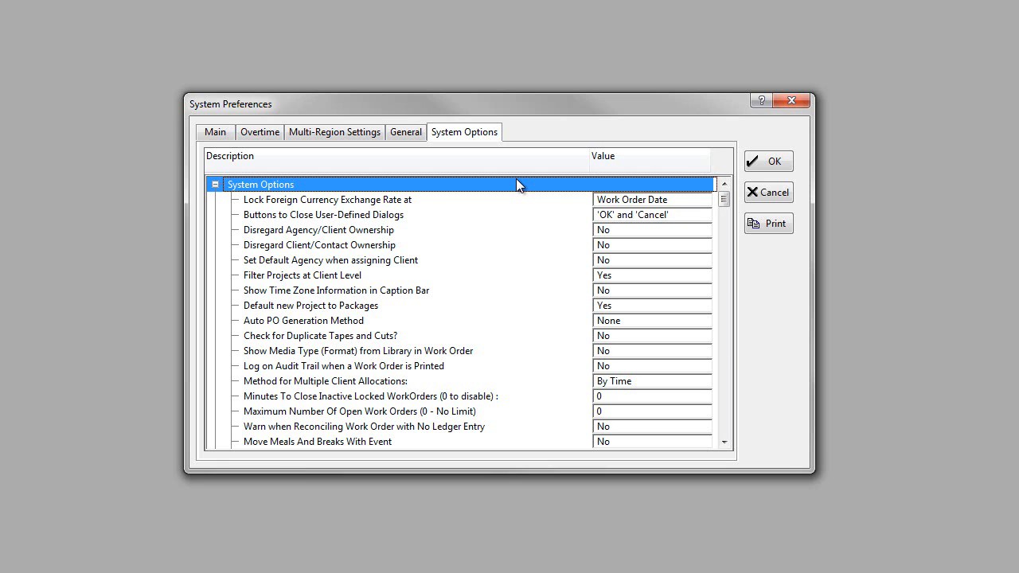
left_click(215, 184)
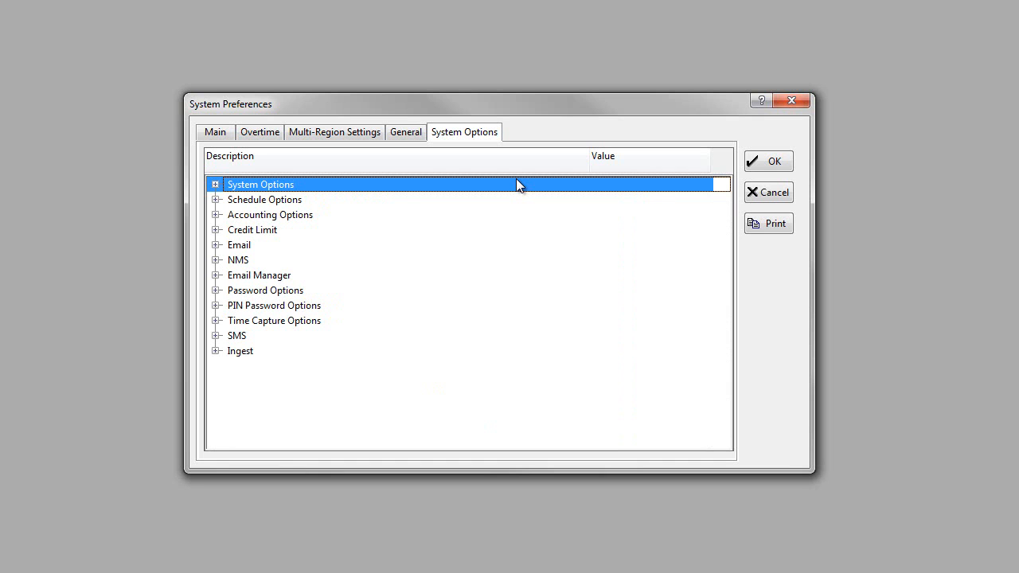
Expand Password Options to show Minimum Length for User Password at 3
left_click(215, 184)
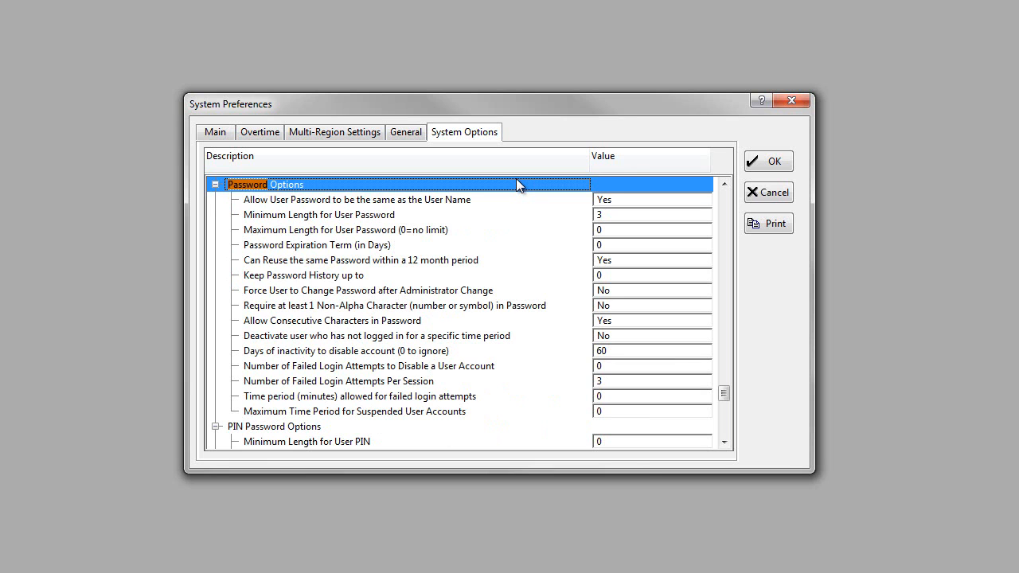
mouse_move(514, 184)
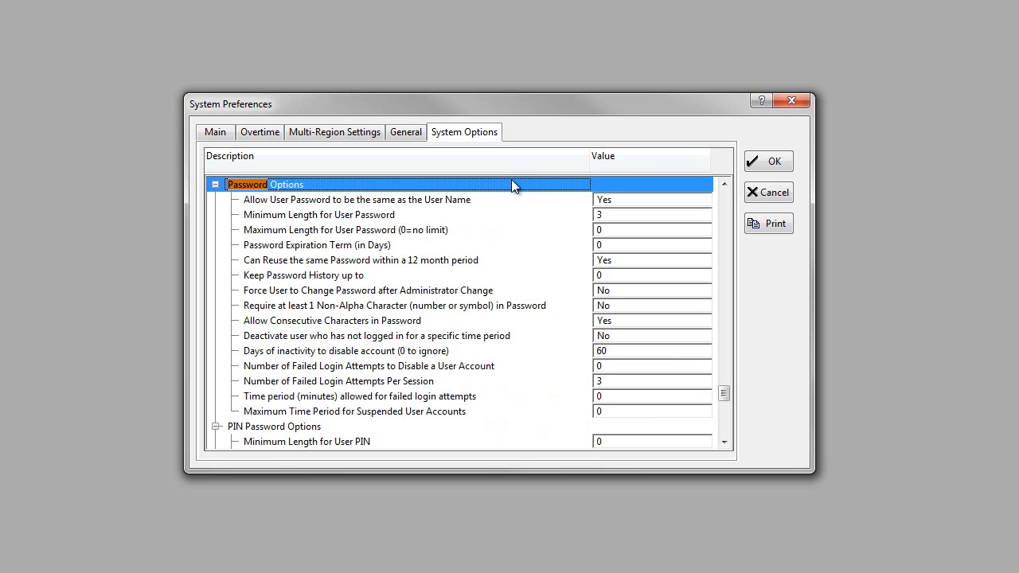
Set Minimum Length for User Password to 7, then collapse Password Options
left_click(319, 214)
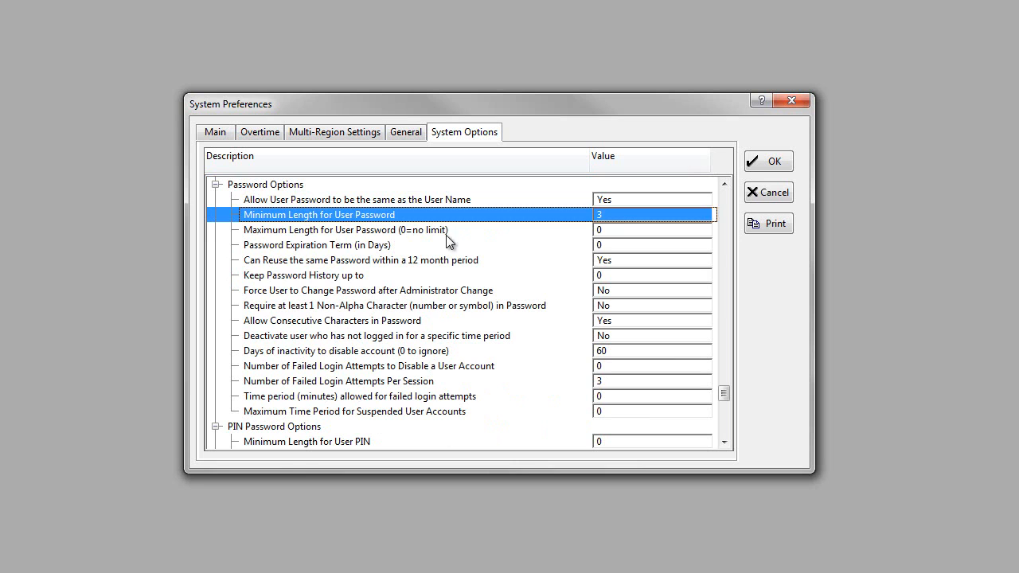
left_click(717, 215)
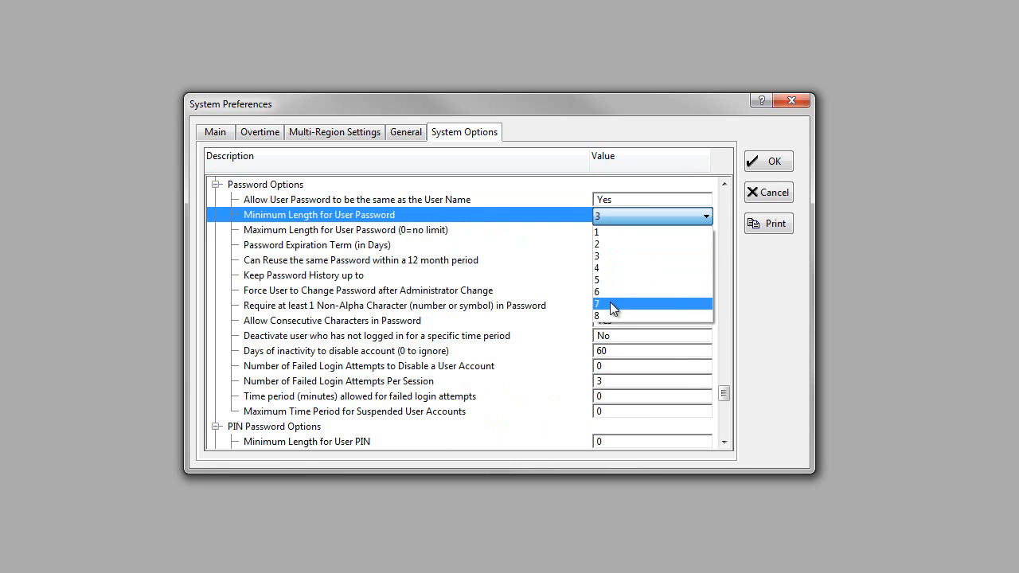
left_click(613, 303)
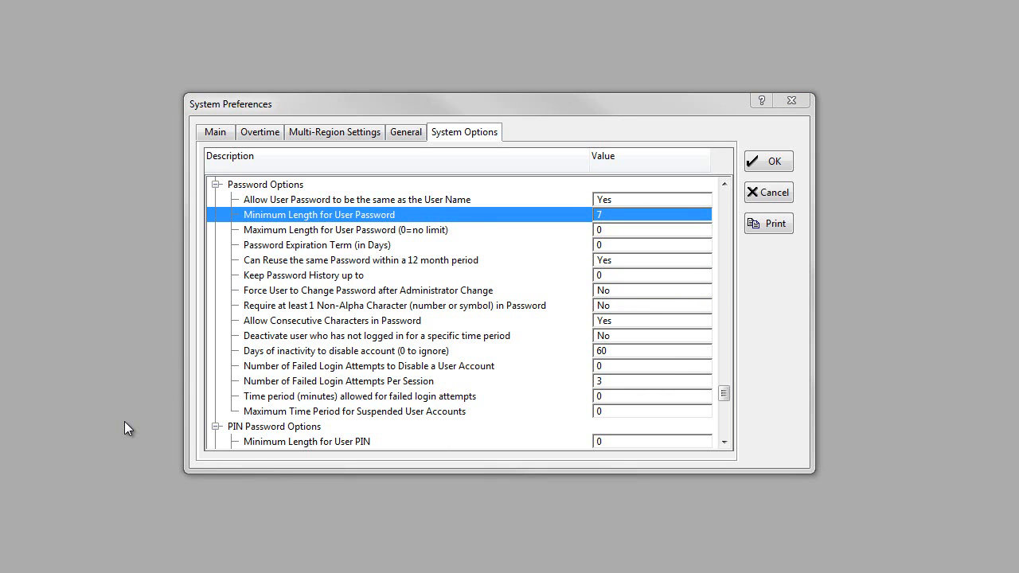
mouse_move(252, 262)
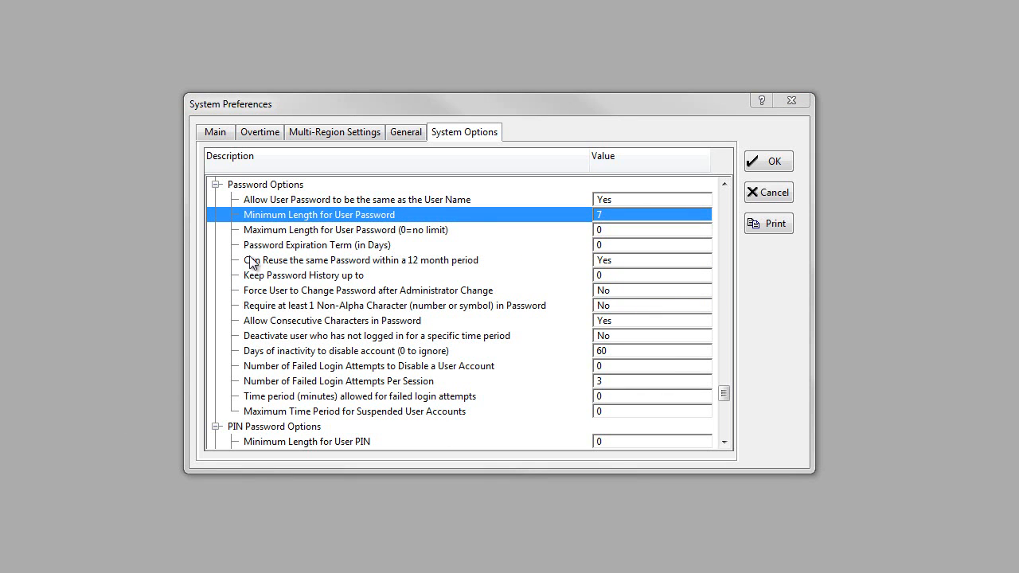
left_click(265, 184)
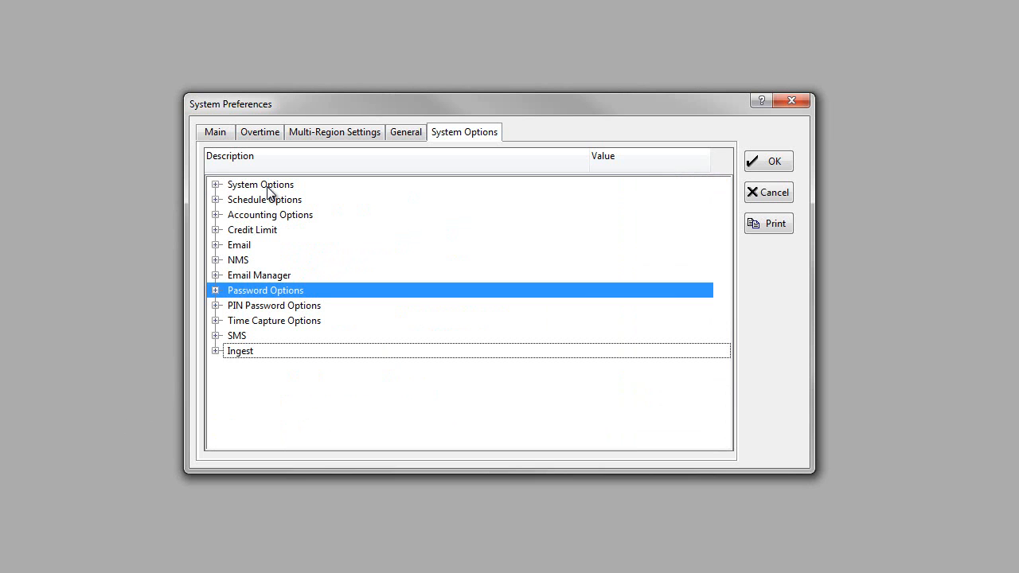
Toggle the Ingest group open and closed, then expand the System Options group
left_click(215, 351)
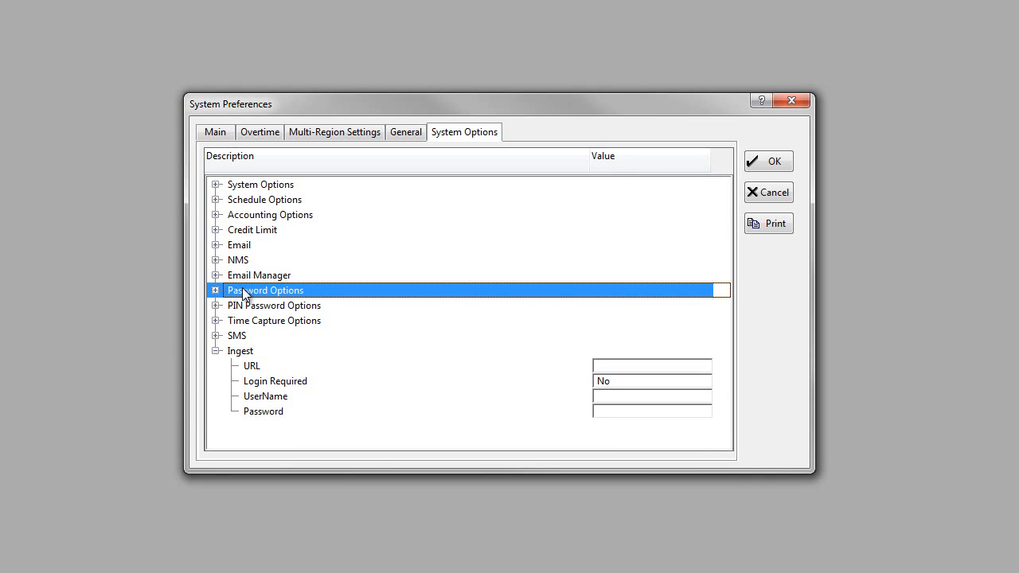
left_click(240, 350)
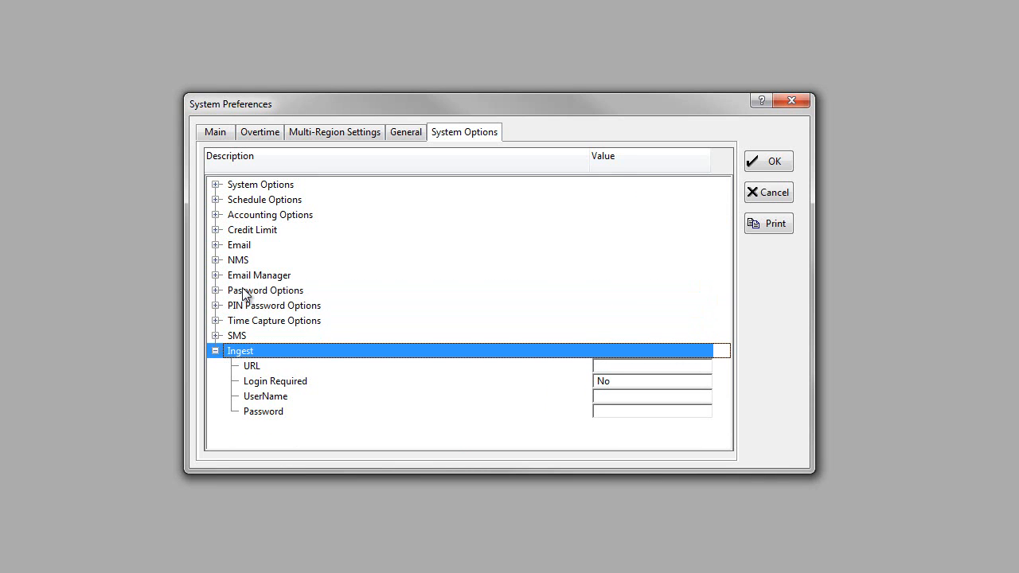
left_click(215, 350)
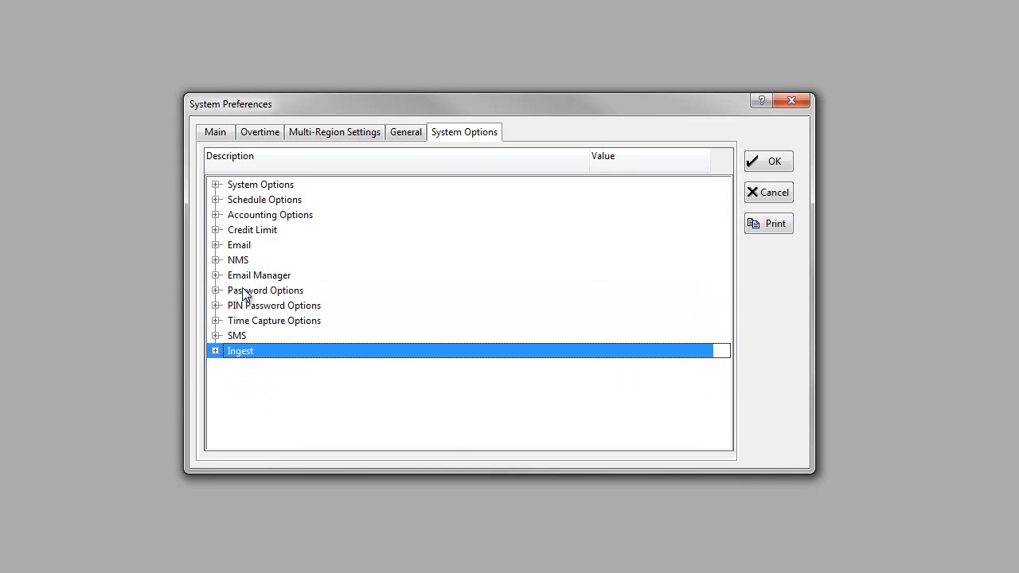
left_click(214, 350)
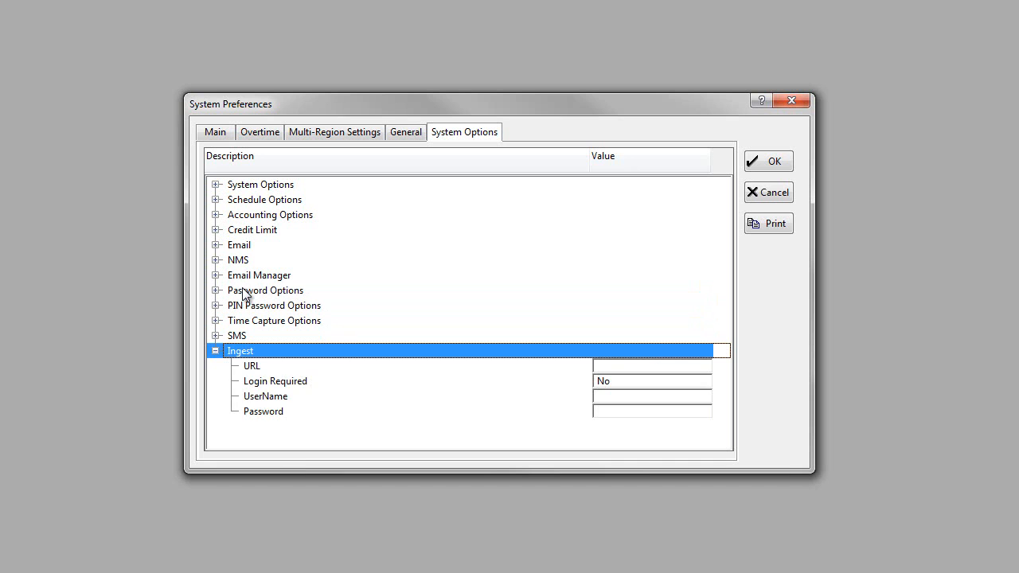
left_click(215, 351)
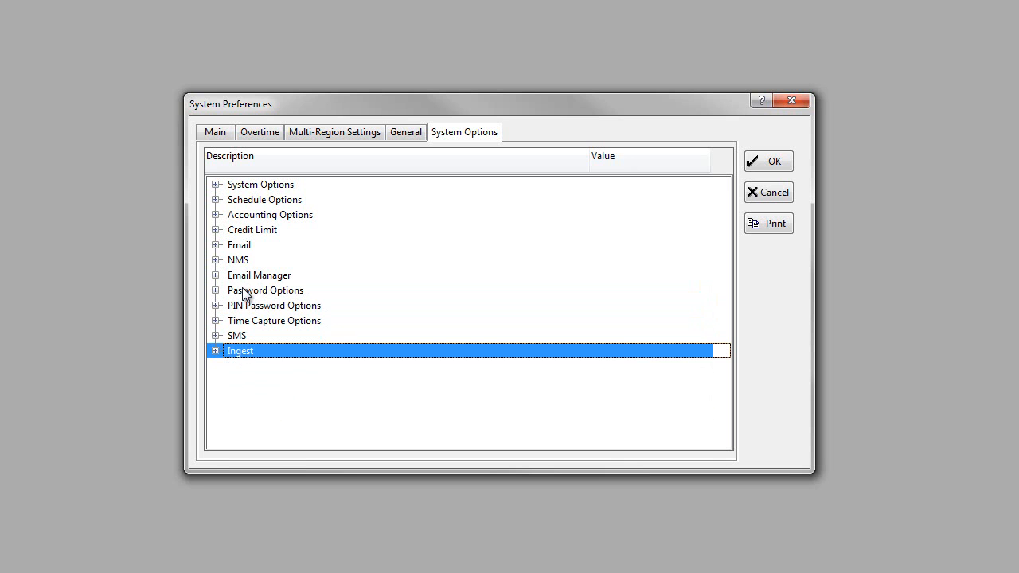
left_click(215, 184)
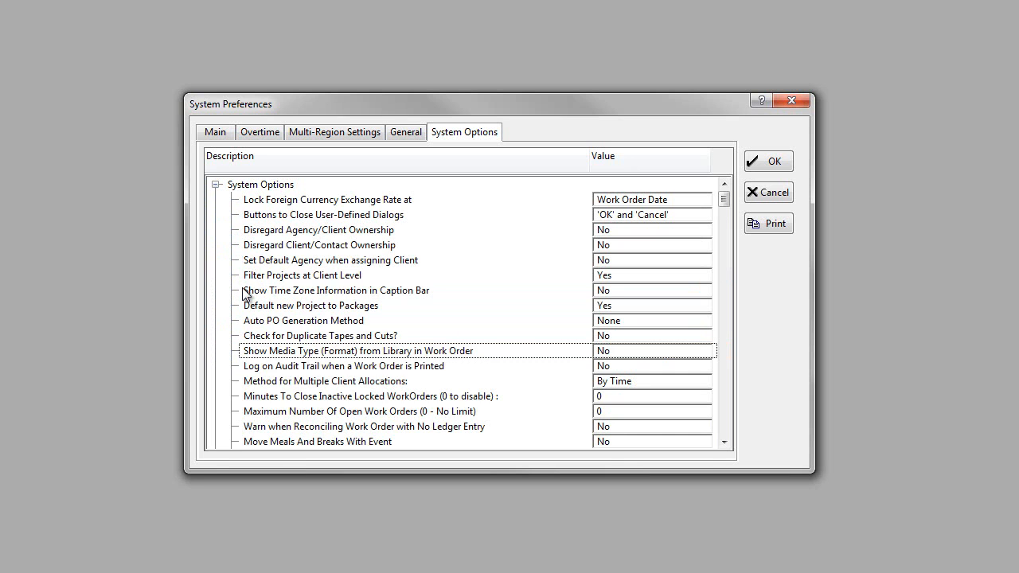